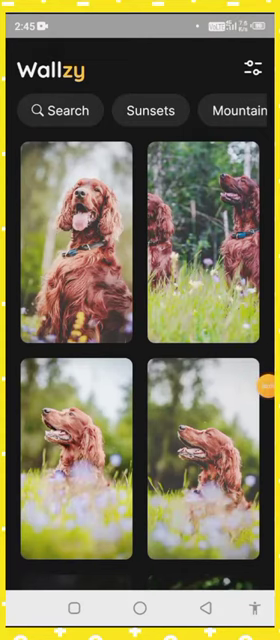
# Scroll down through the wallpaper grid to browse the available wallpapers.
pyautogui.scroll(-3)
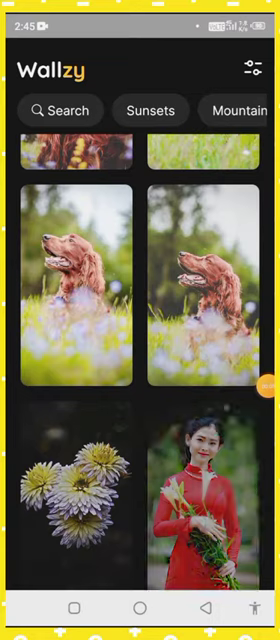
pyautogui.scroll(-3)
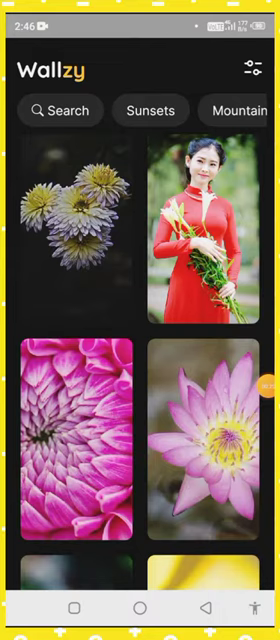
pyautogui.scroll(-3)
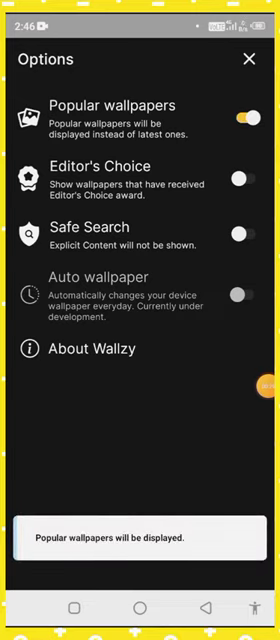
# Switch on Editor's Choice and Safe Search, return to the feed and begin a wallpaper search.
pyautogui.click(242, 180)
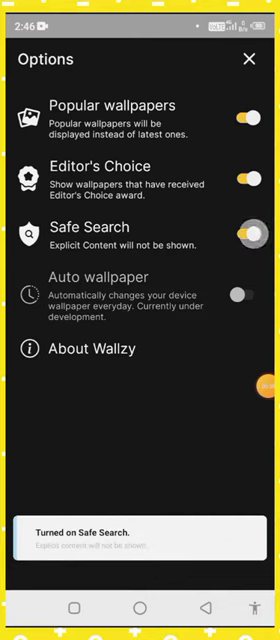
pyautogui.click(250, 59)
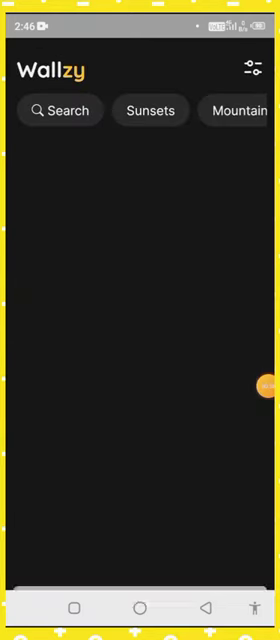
pyautogui.click(60, 110)
pyautogui.write('A')
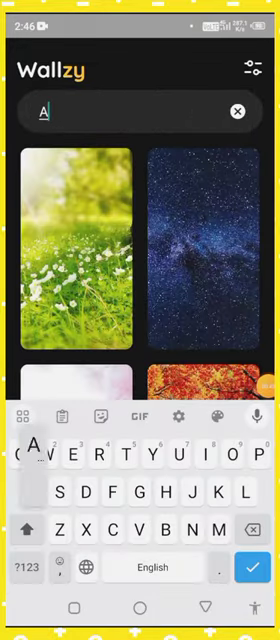
# Search for 'Anime', turn Safe Search off and reload so 200 Anime wallpapers are listed.
pyautogui.write('nim')
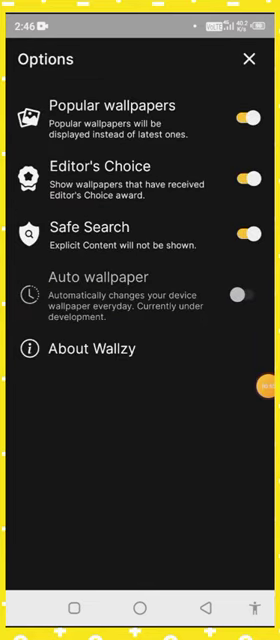
pyautogui.click(241, 228)
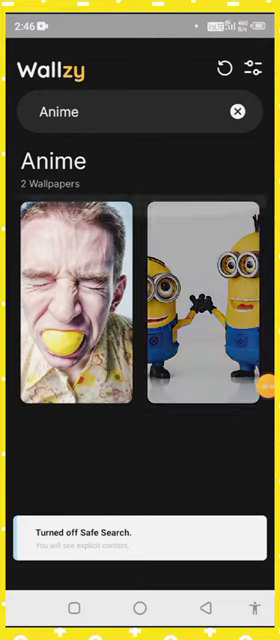
pyautogui.click(237, 111)
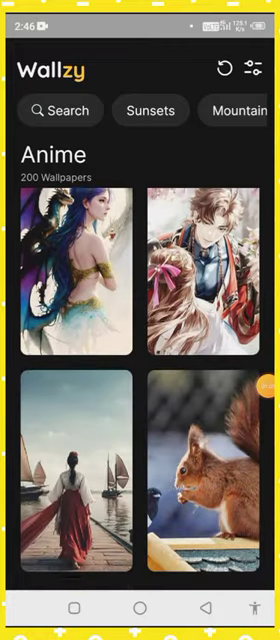
# Scroll the Anime results and open the grinning Joker wallpaper on its own page.
pyautogui.scroll(-3)
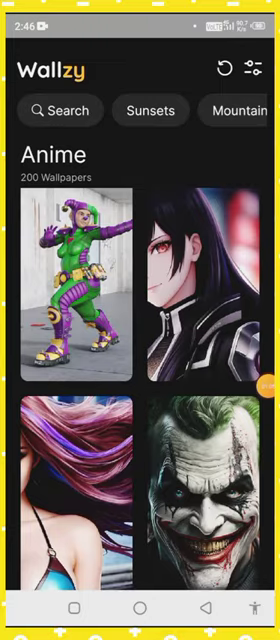
pyautogui.scroll(-3)
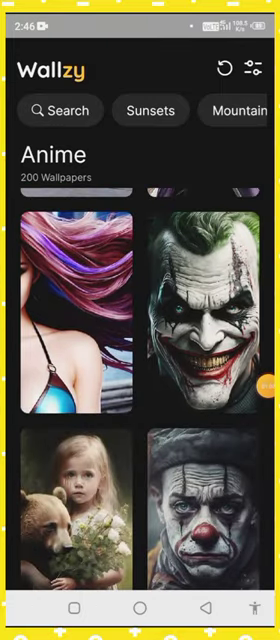
pyautogui.click(210, 310)
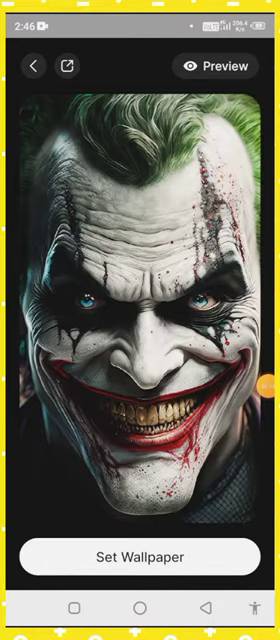
# Follow the Joker wallpaper's link to the Sub2unlock.me unlock page in the browser.
pyautogui.click(140, 556)
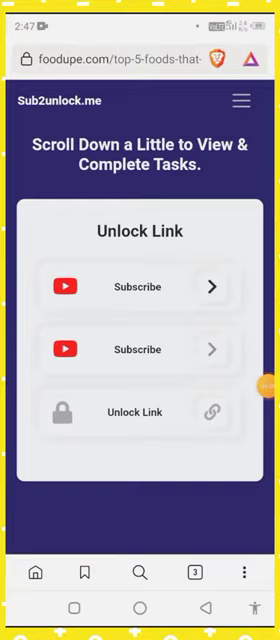
pyautogui.scroll(-3)
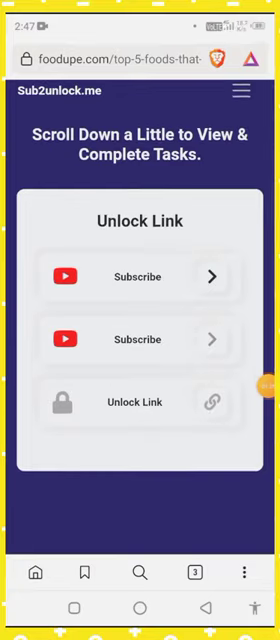